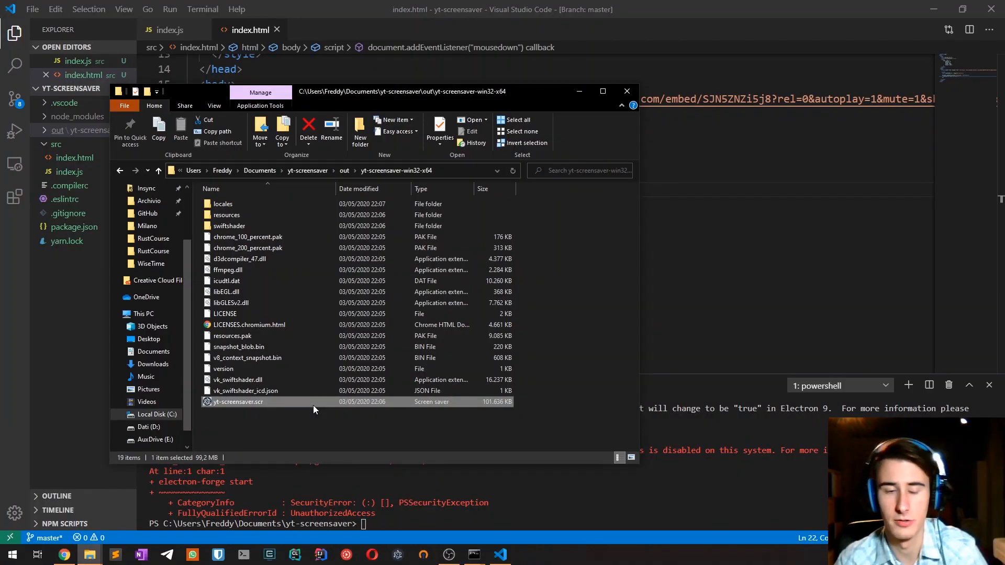
# - Run yt-screensaver.scr from the out\yt-screensaver-win32-x64 folder to preview it
pyautogui.doubleClick(239, 401)
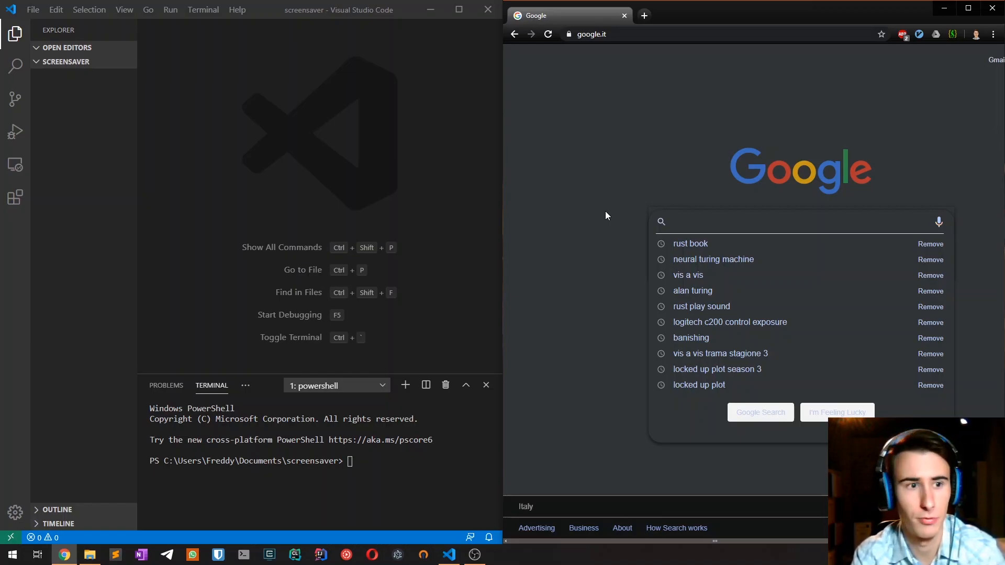
pyautogui.moveTo(273, 142)
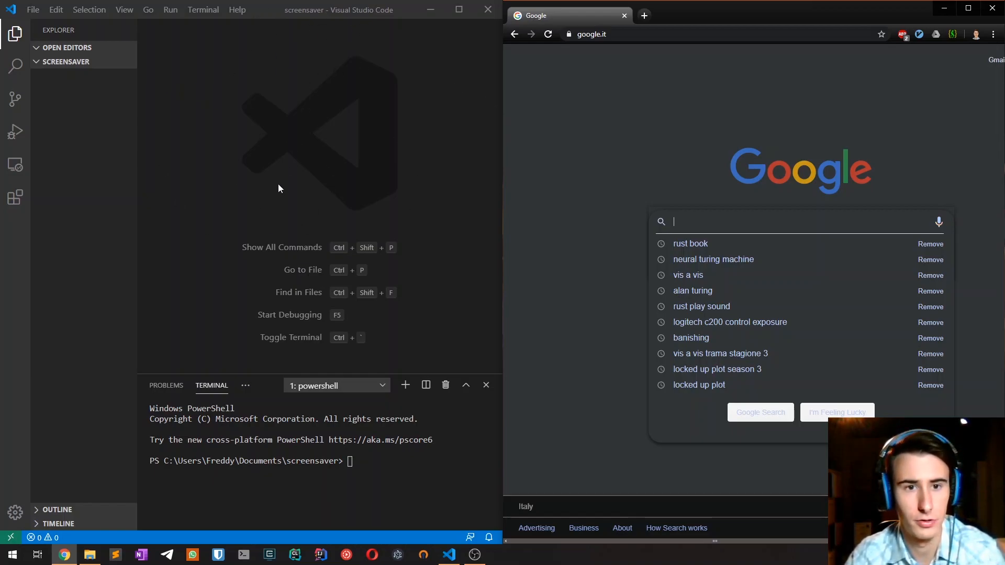
pyautogui.moveTo(351, 317)
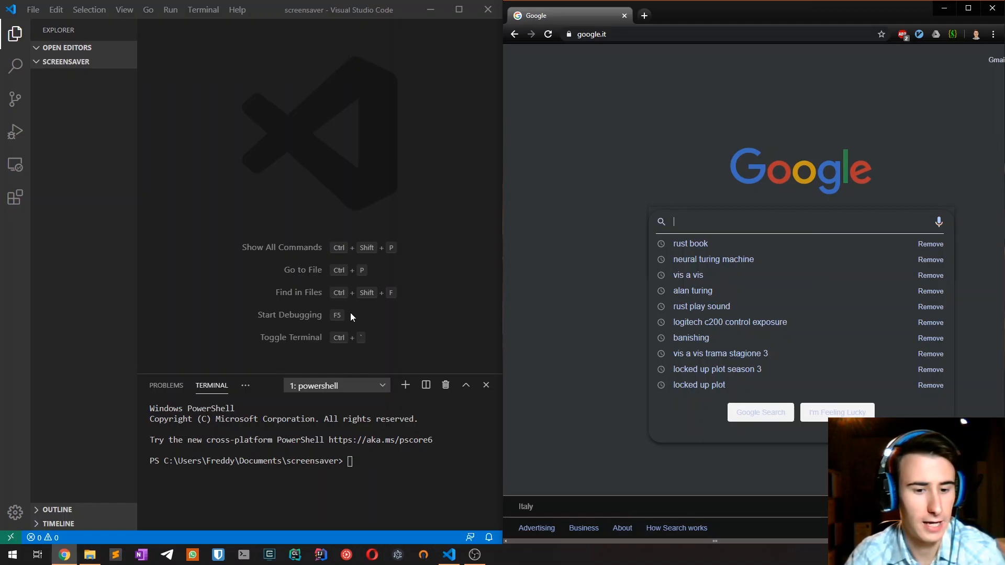
pyautogui.moveTo(663, 223)
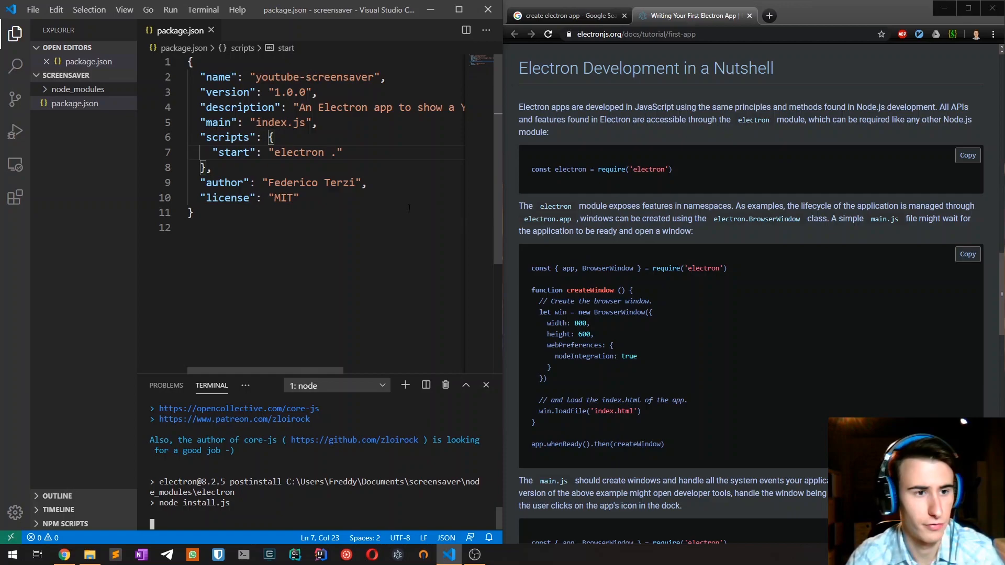
# - Create index.js and index.html with Electron quick-start code, run it, and close DevTools
pyautogui.click(75, 75)
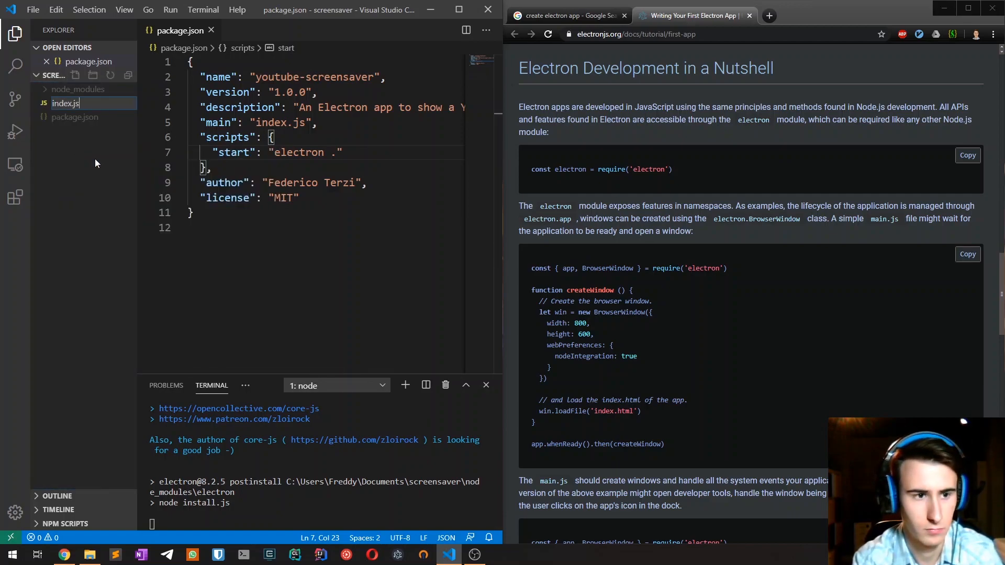
pyautogui.click(65, 117)
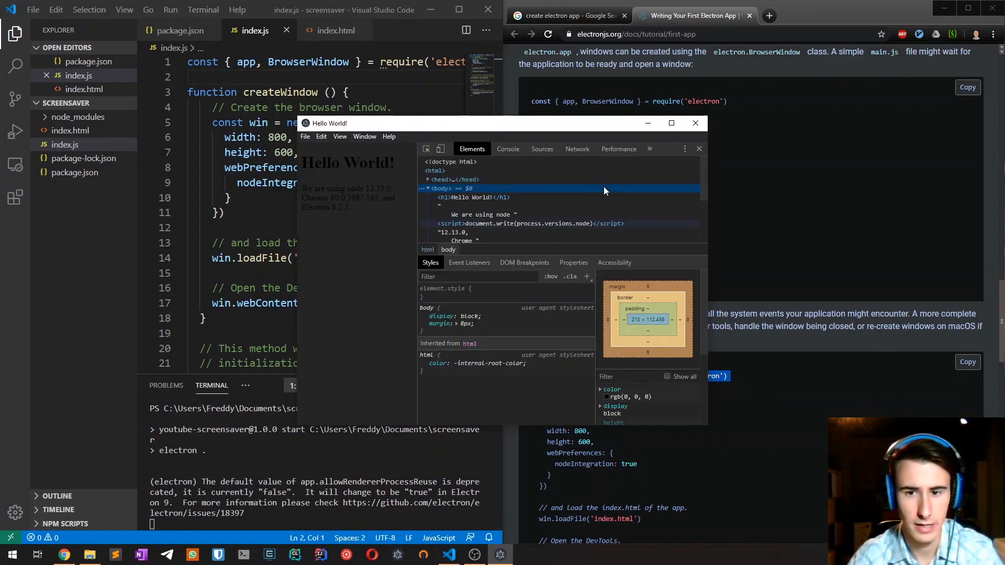
pyautogui.click(698, 149)
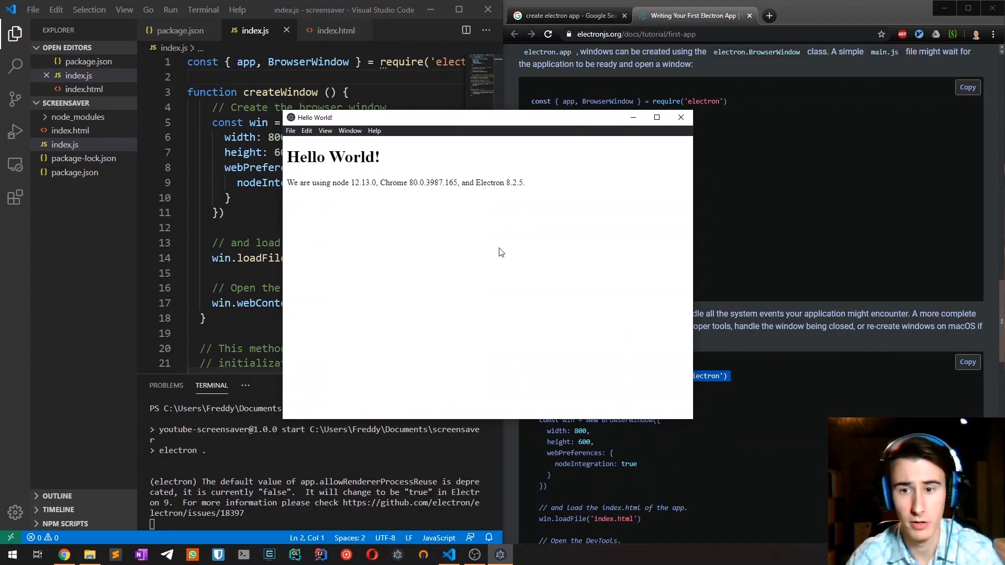
pyautogui.moveTo(408, 177)
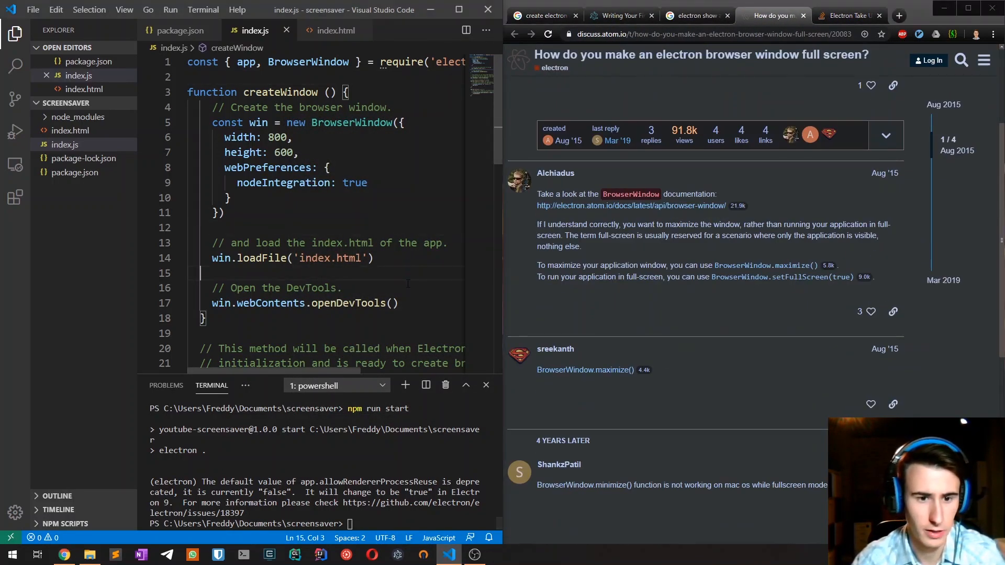
# - Add win.setFullScreen(true) after win.loadFile in index.js and run the app
pyautogui.scroll(-3)
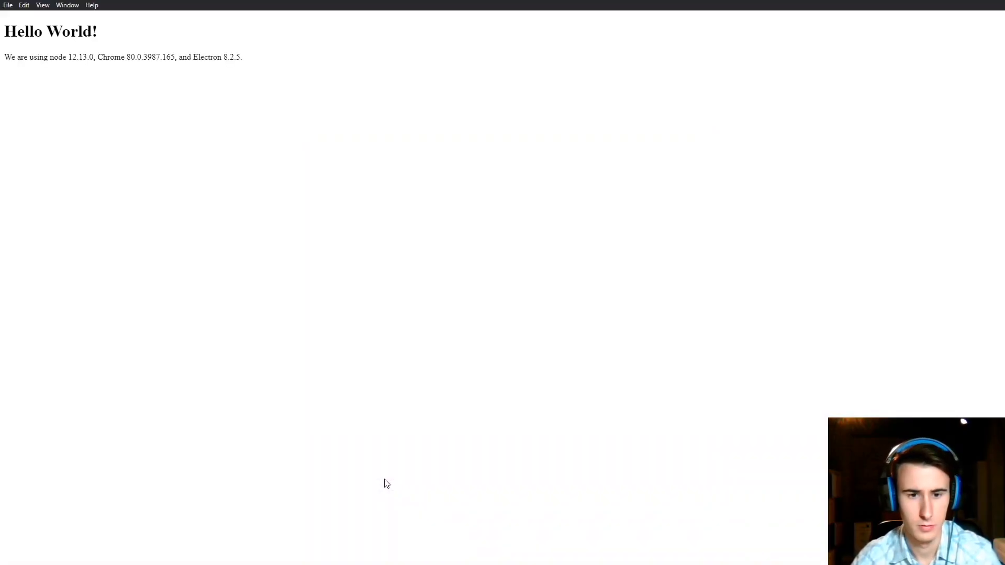
pyautogui.moveTo(75, 160)
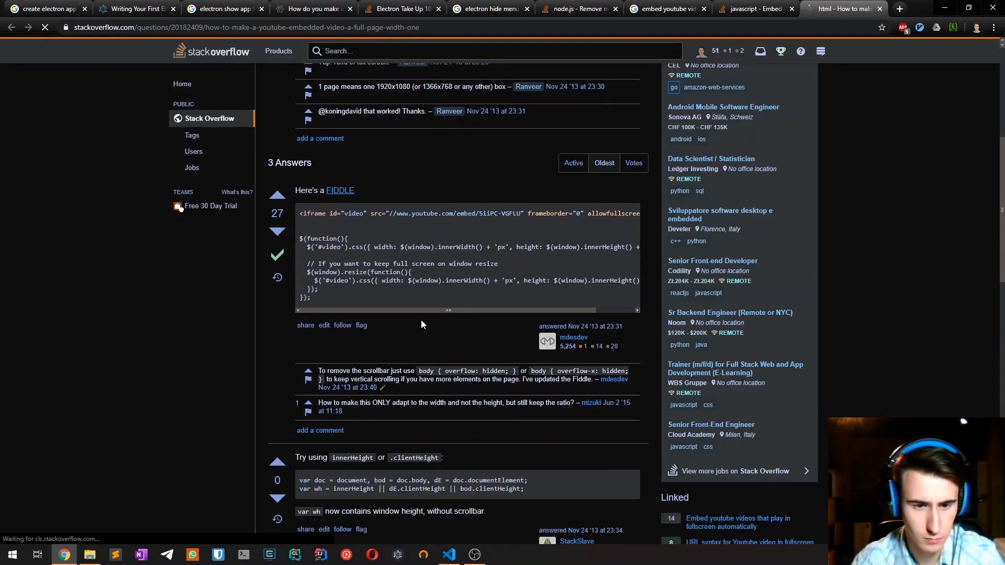
# - Embed the YouTube nocookie iframe with &autoplay=1&mute=1 in index.html and run npm run start
pyautogui.click(448, 554)
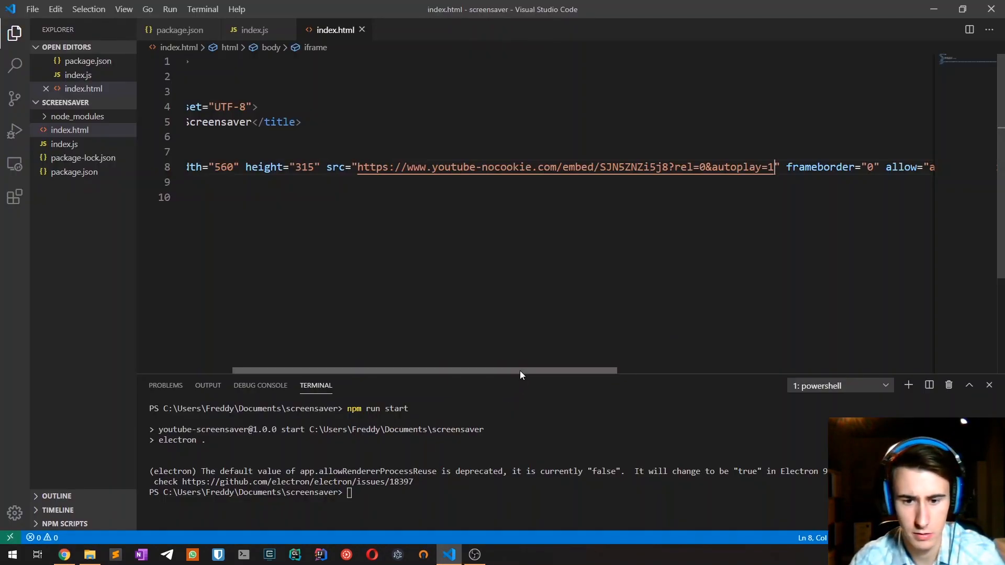
pyautogui.hscroll(-3)
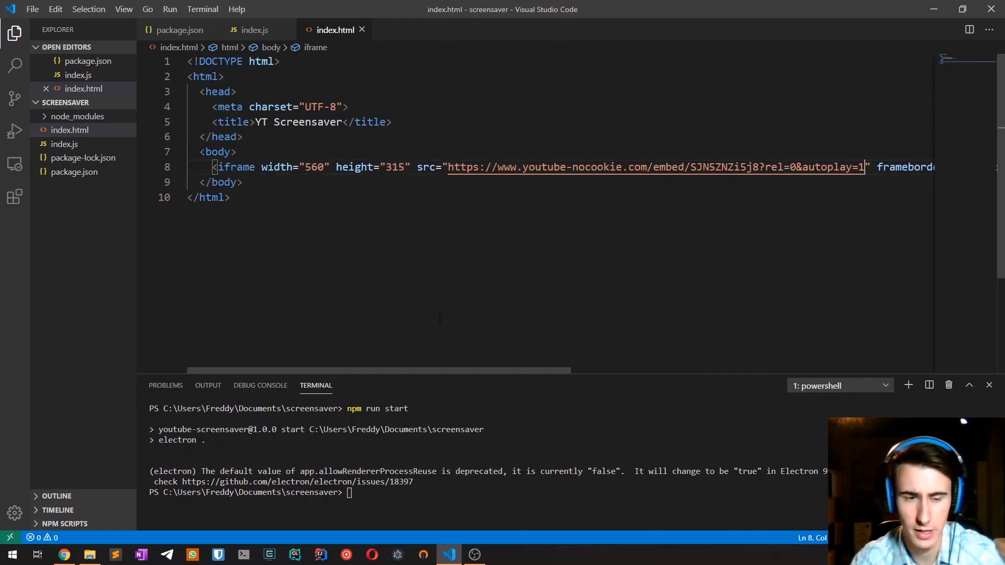
pyautogui.write('npm run start')
pyautogui.write('&mute=1&show')
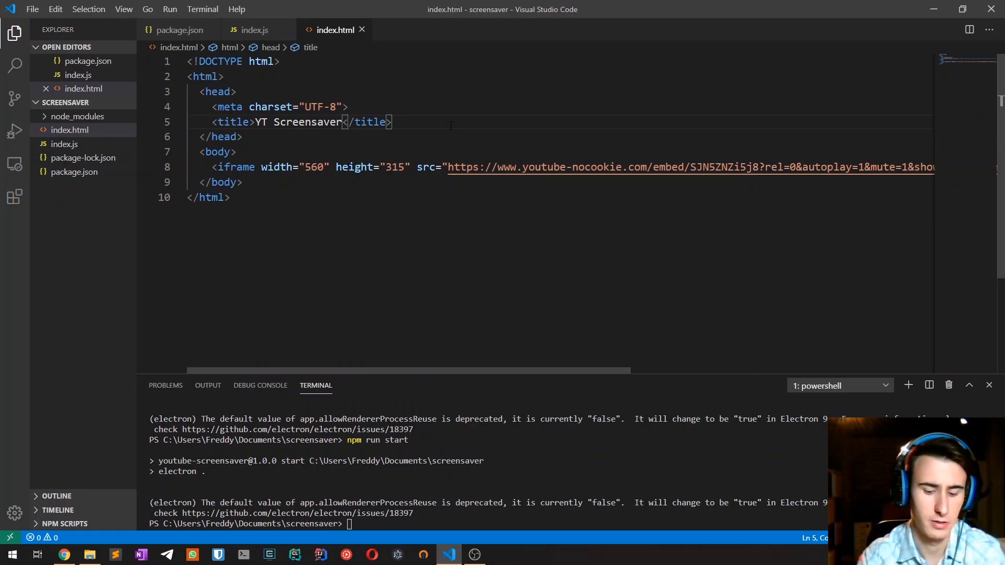
pyautogui.write('<')
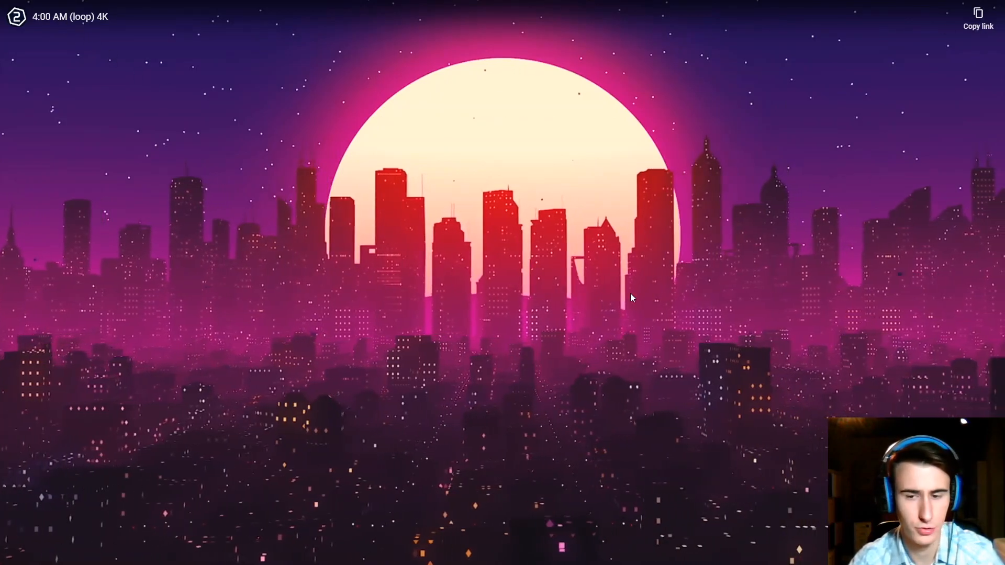
# - Make the iframe 100% size with zero margins and append &showinfo=0&controls=0&loop=1
pyautogui.press('alt+tab')
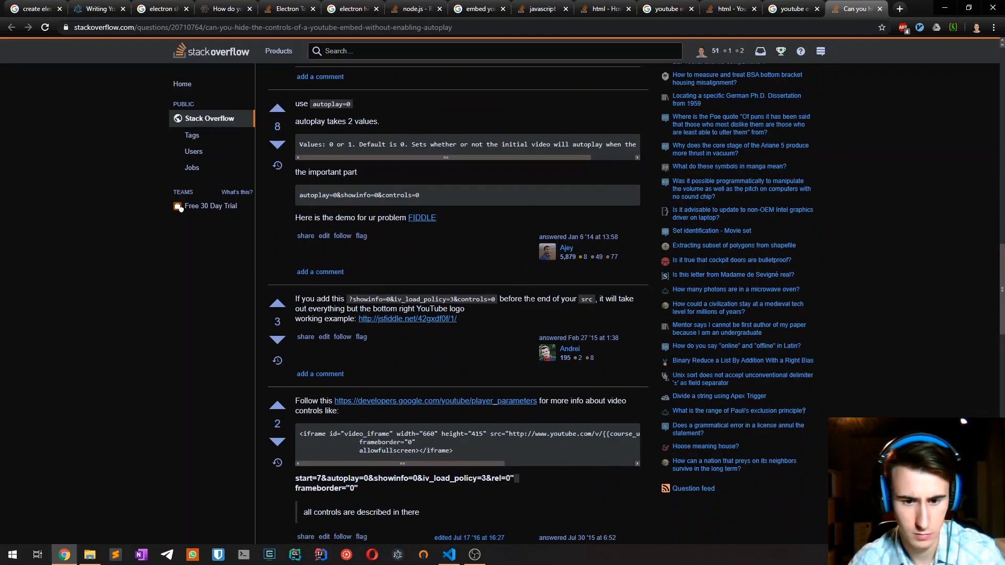
pyautogui.click(448, 554)
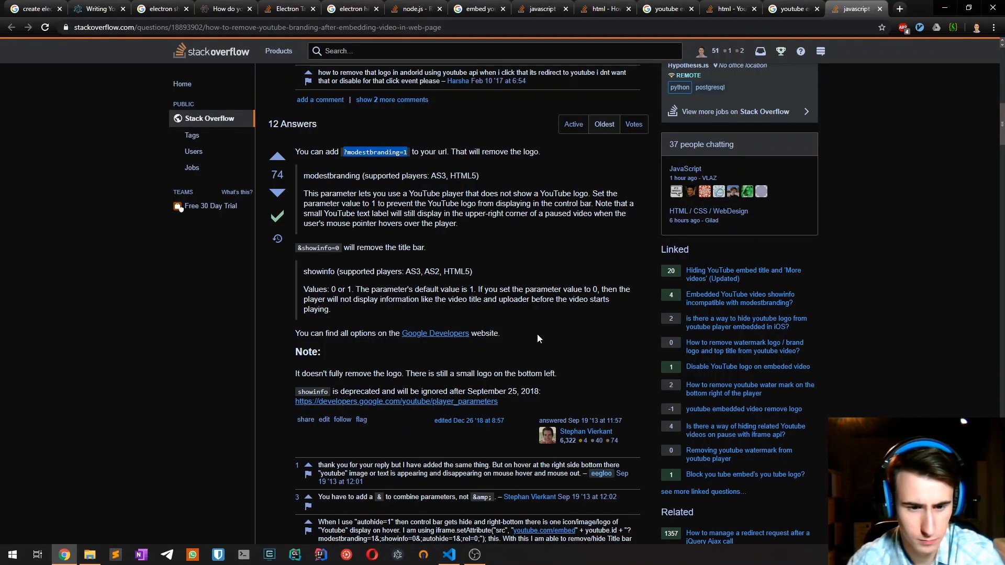
pyautogui.scroll(3)
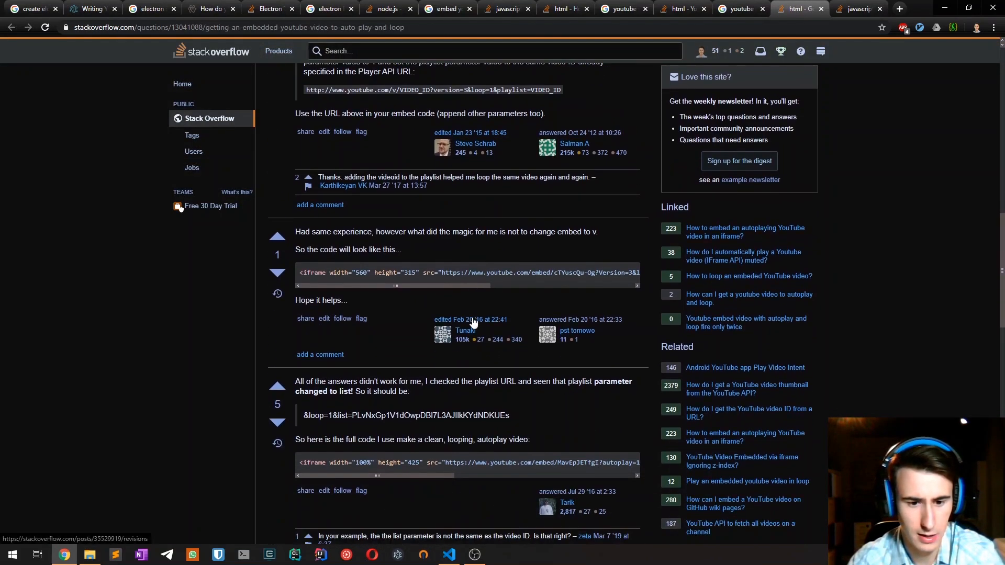
pyautogui.click(448, 554)
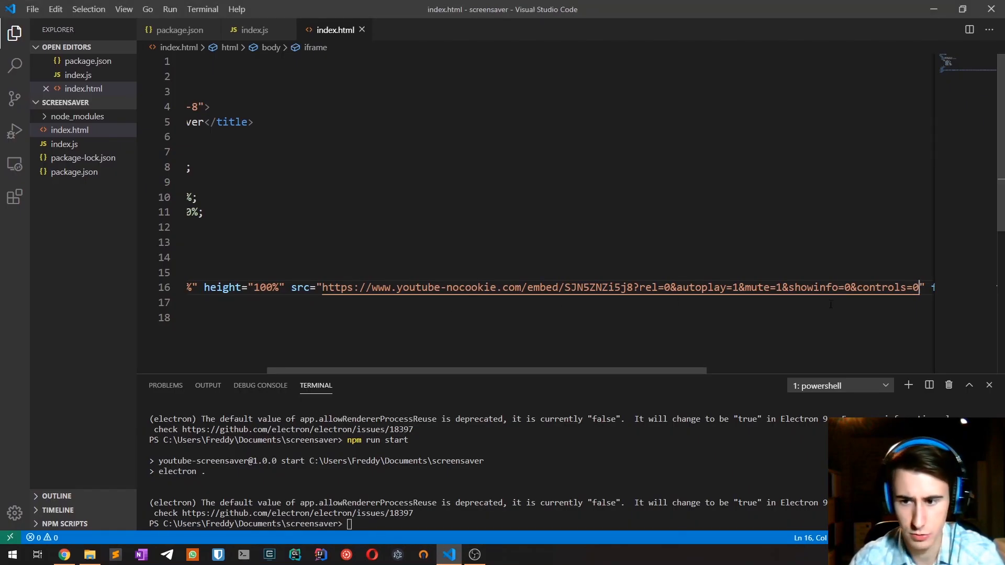
pyautogui.write('&loop=1')
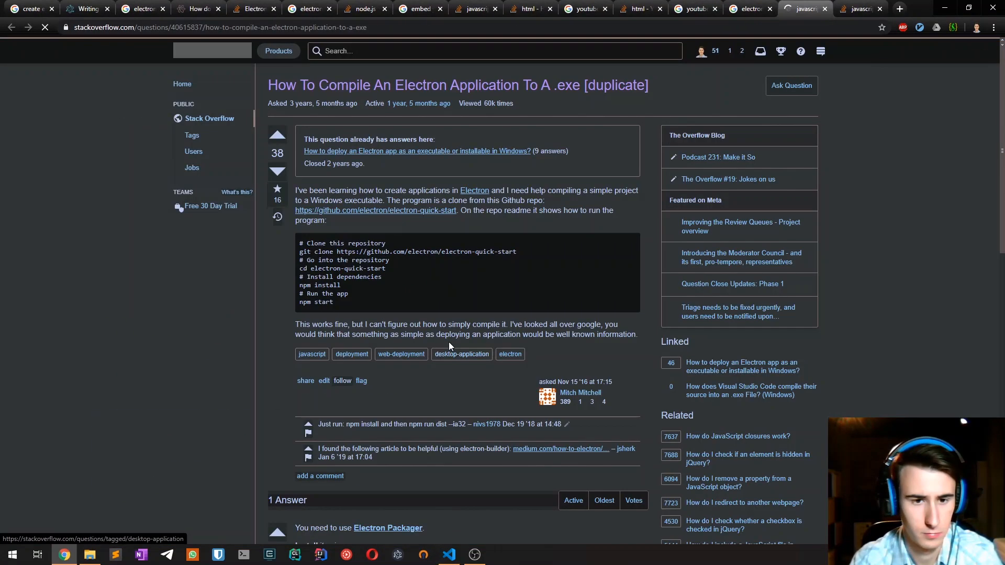
# - Run electron-packager . yt-screensaver --platform=win32 --arch=x64, then close Command Prompt
pyautogui.click(449, 554)
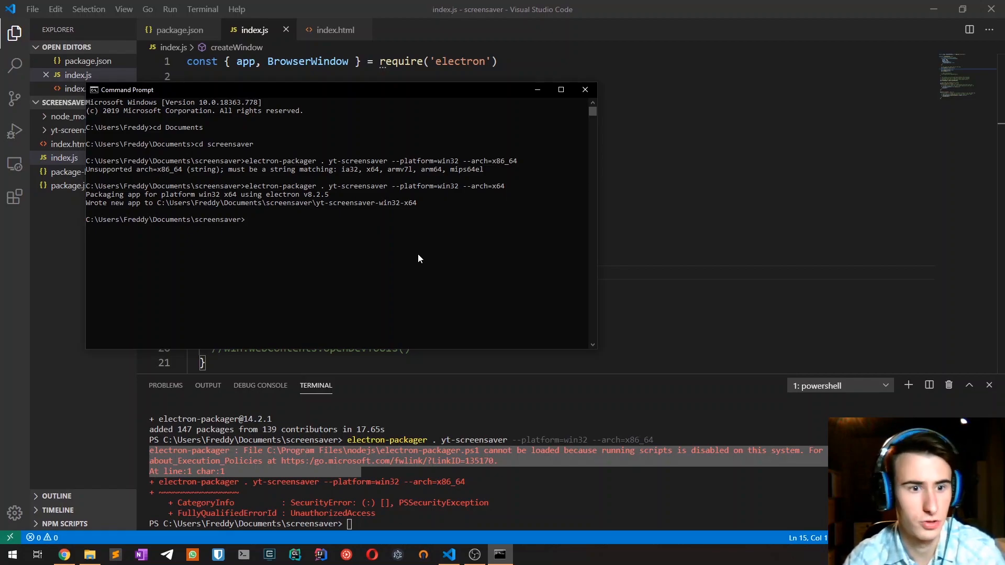
pyautogui.click(584, 89)
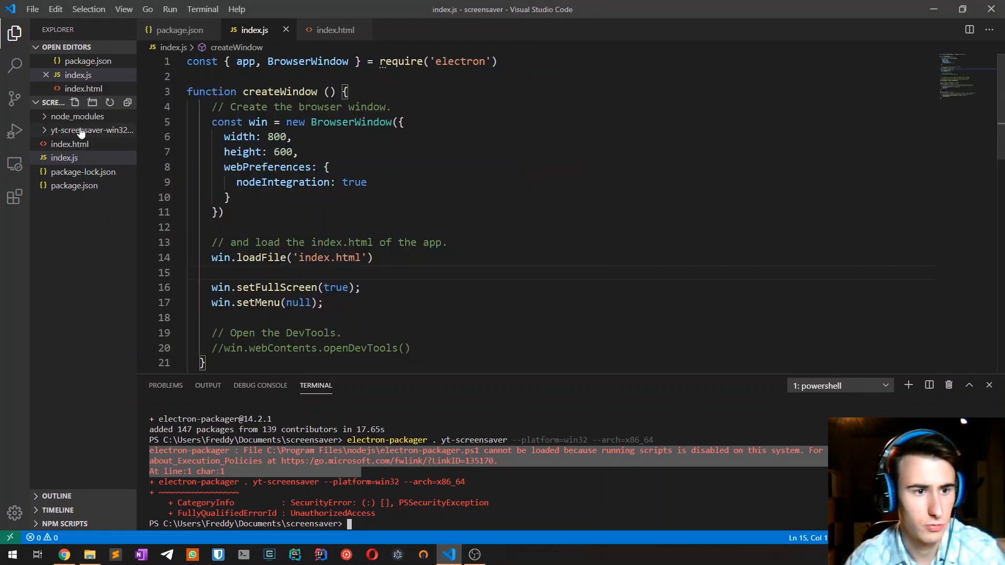
pyautogui.click(92, 131)
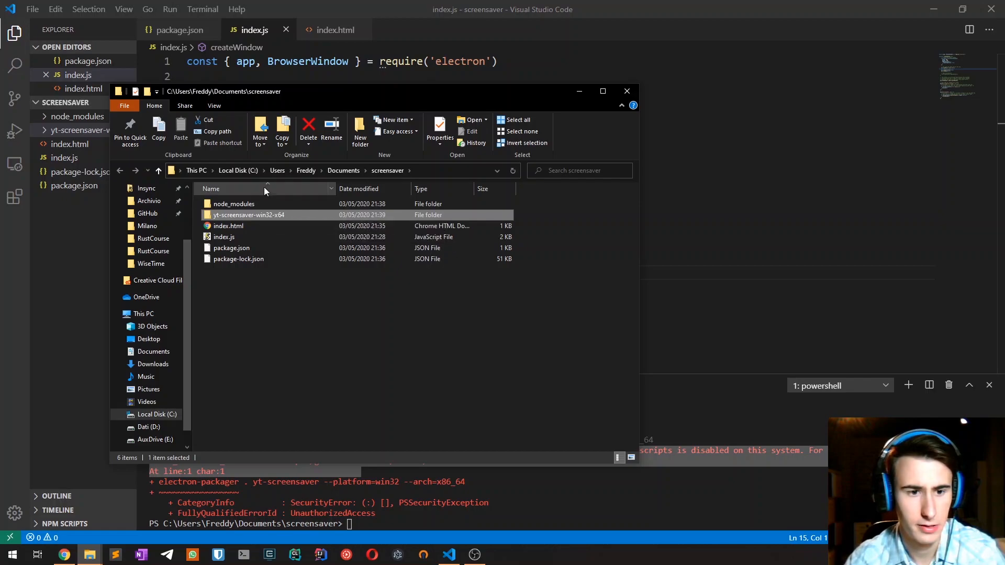
# - Open the yt-screensaver-win32-x64 build folder in File Explorer
pyautogui.doubleClick(249, 214)
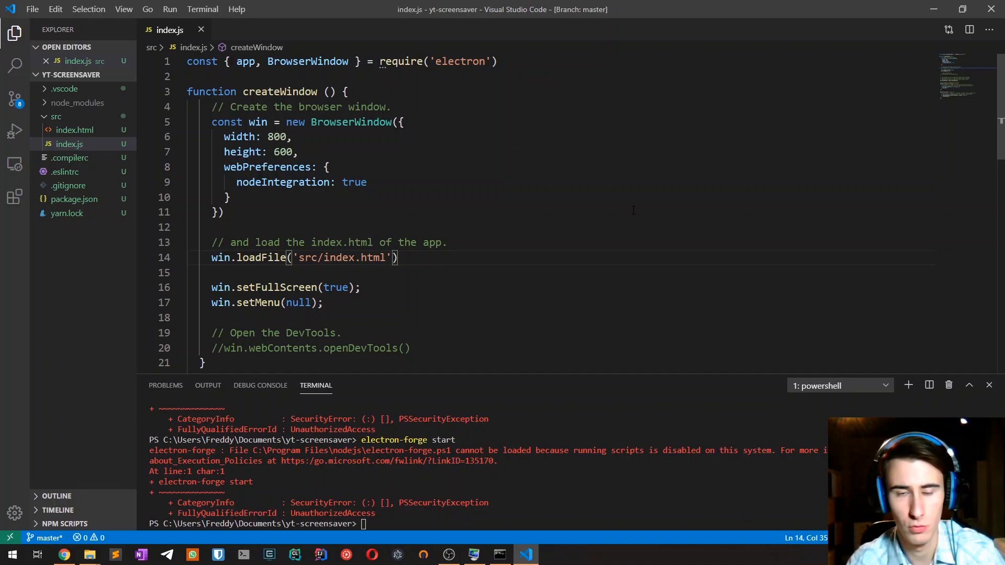
# - Send 'exit-app' via ipcRenderer on mousemove in index.html and quit via ipcMain in index.js
pyautogui.click(74, 130)
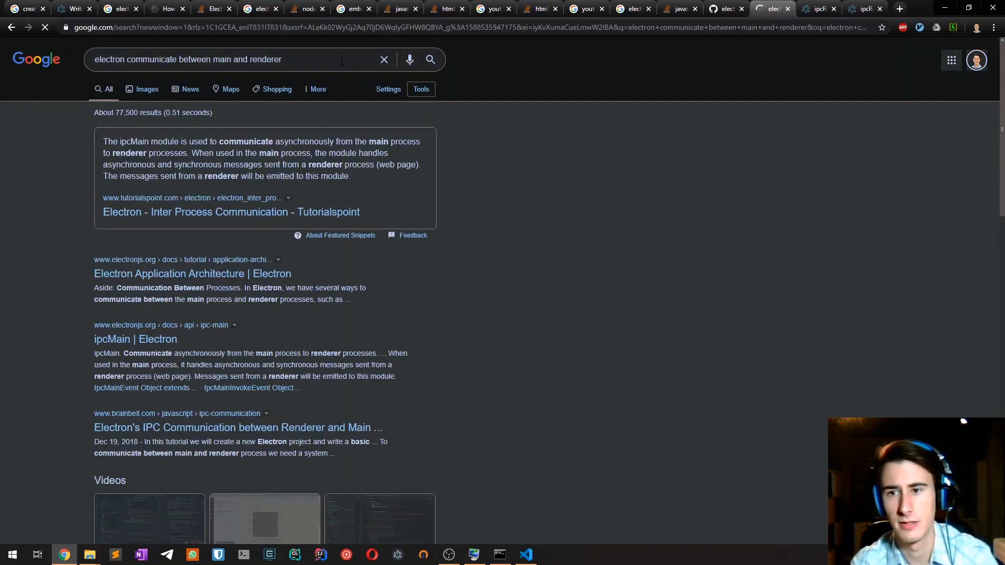
pyautogui.click(525, 555)
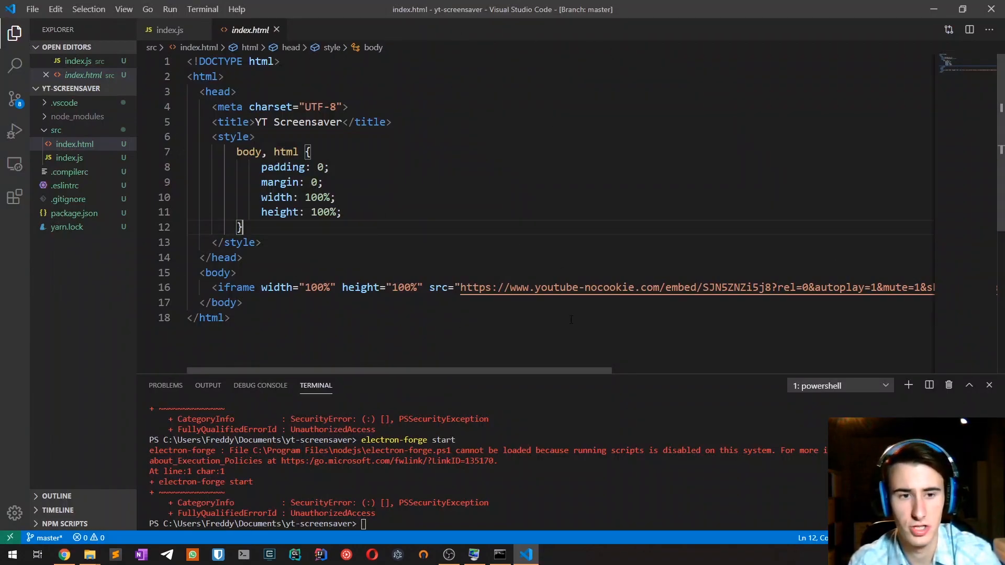
pyautogui.click(171, 29)
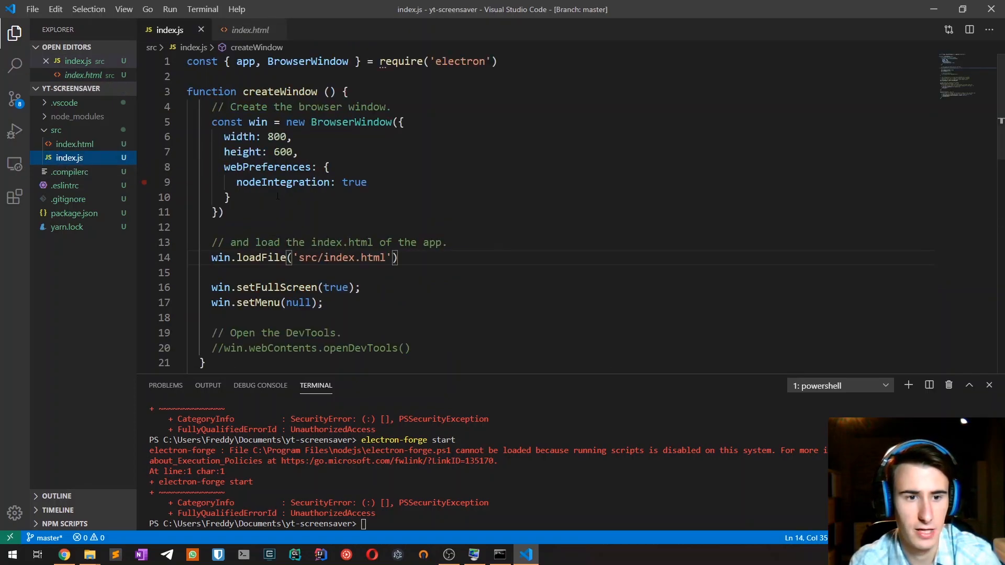
pyautogui.scroll(-3)
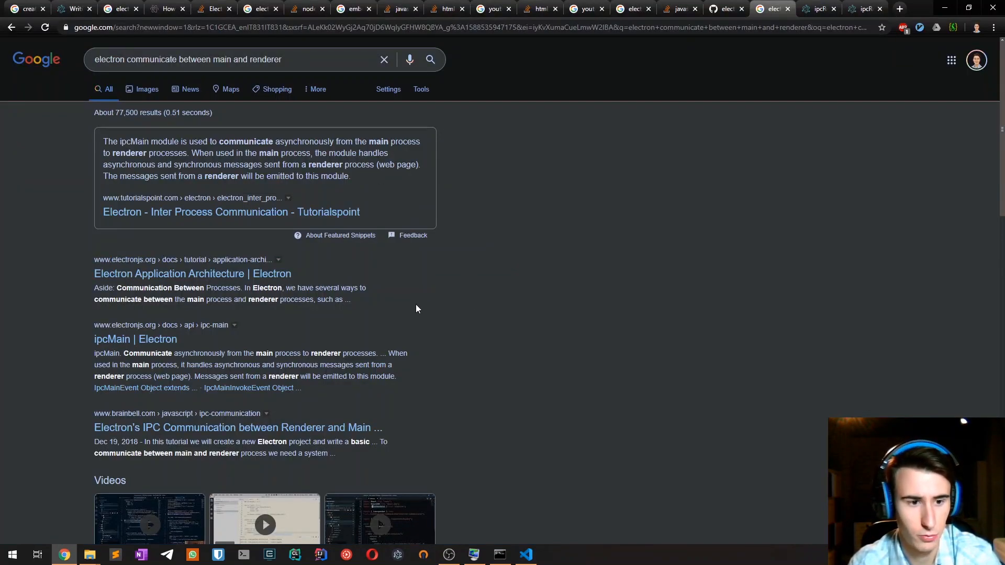
pyautogui.moveTo(236, 287)
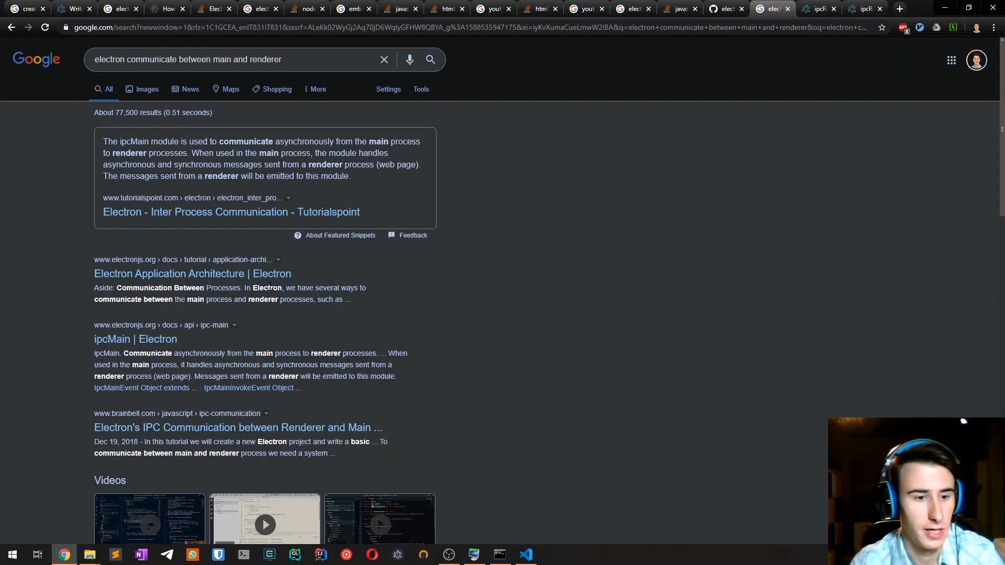
pyautogui.click(231, 211)
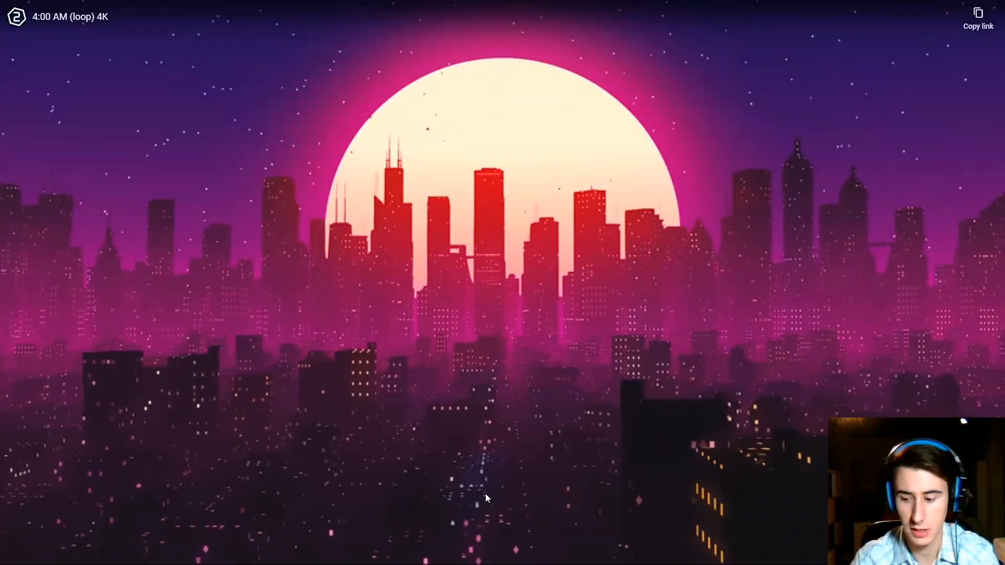
pyautogui.moveTo(487, 499)
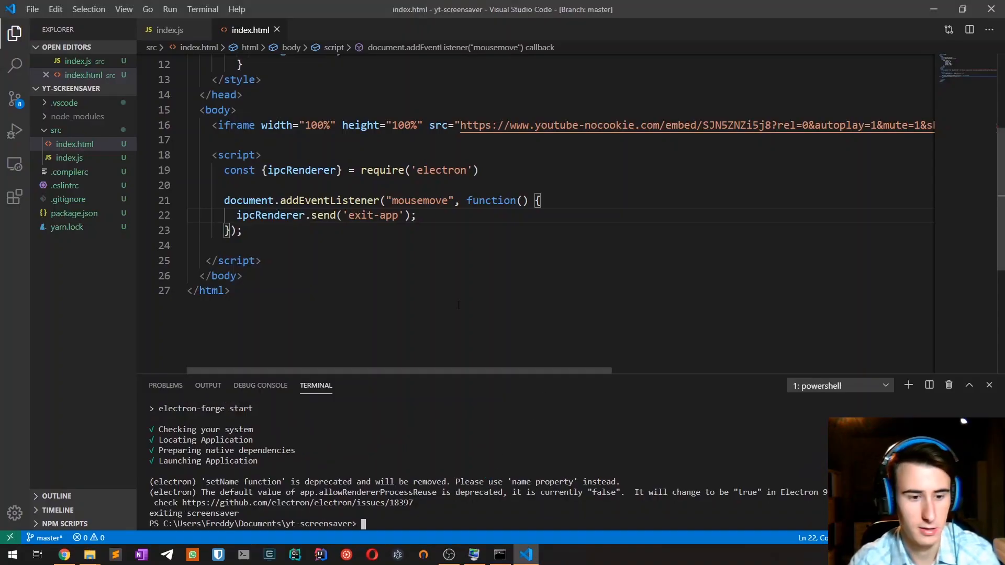